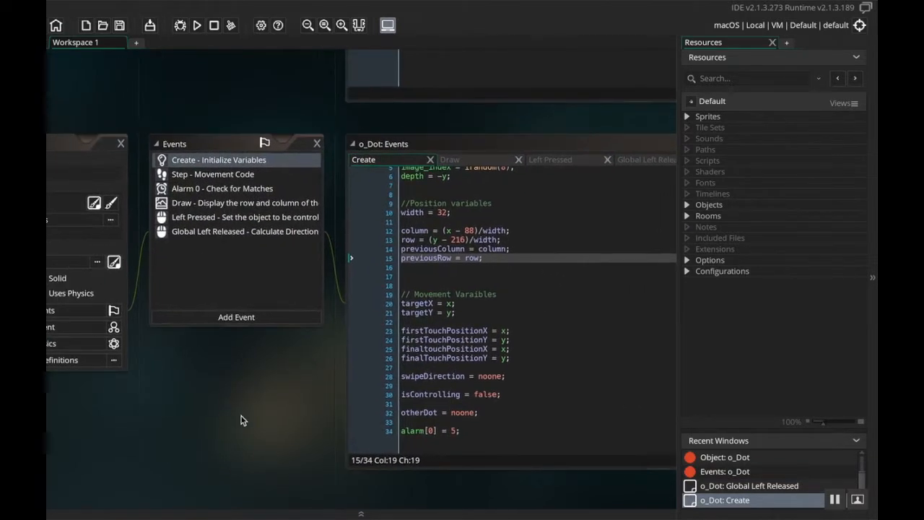
{"action": "mouse_move", "coordinate": [313, 409]}
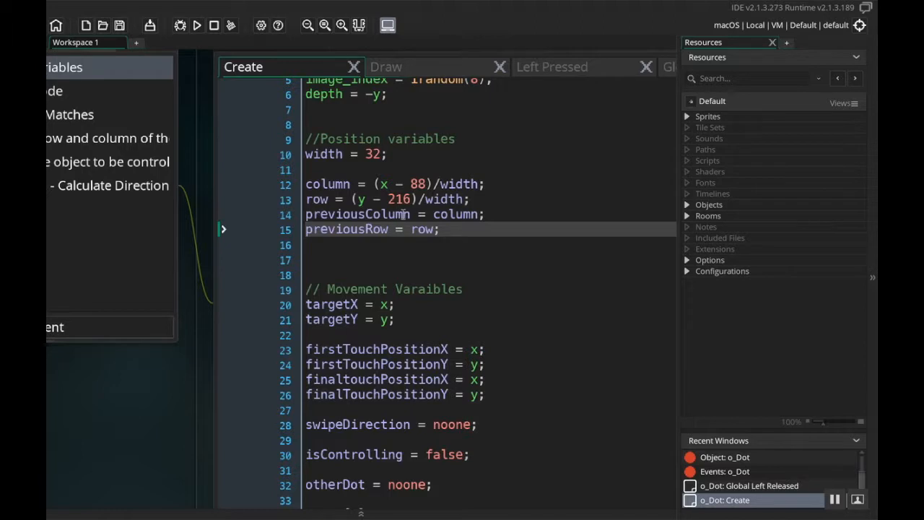
{"action": "mouse_move", "coordinate": [320, 186]}
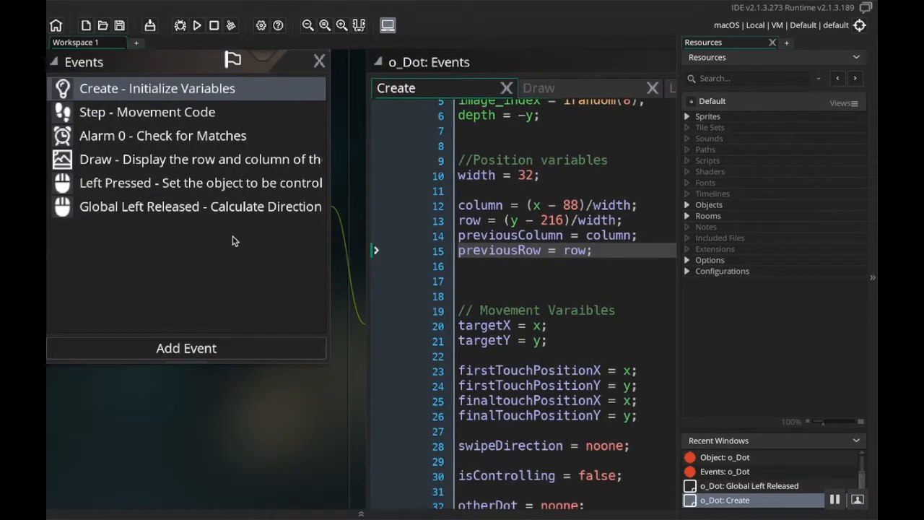
Review o_Dot's Global Left Released swipe code, checking the Create event variables along the way
{"action": "left_click", "coordinate": [200, 207]}
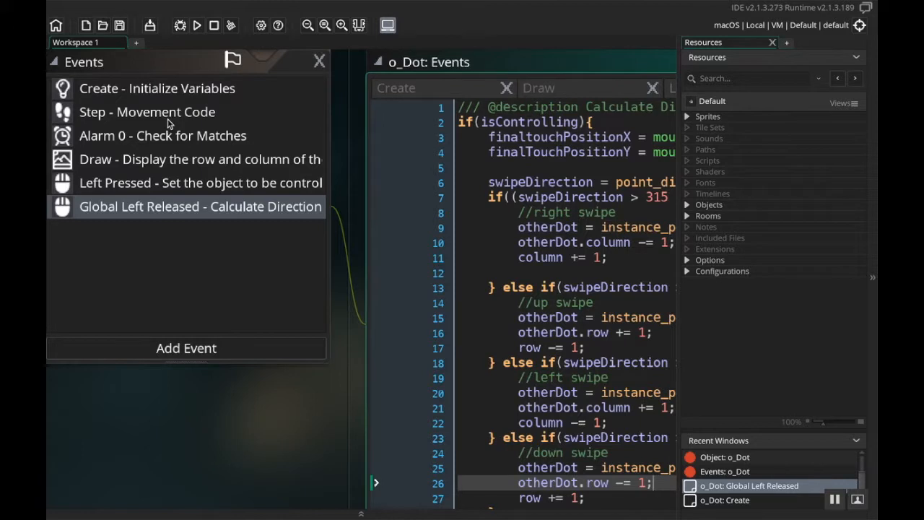
{"action": "left_click", "coordinate": [724, 500]}
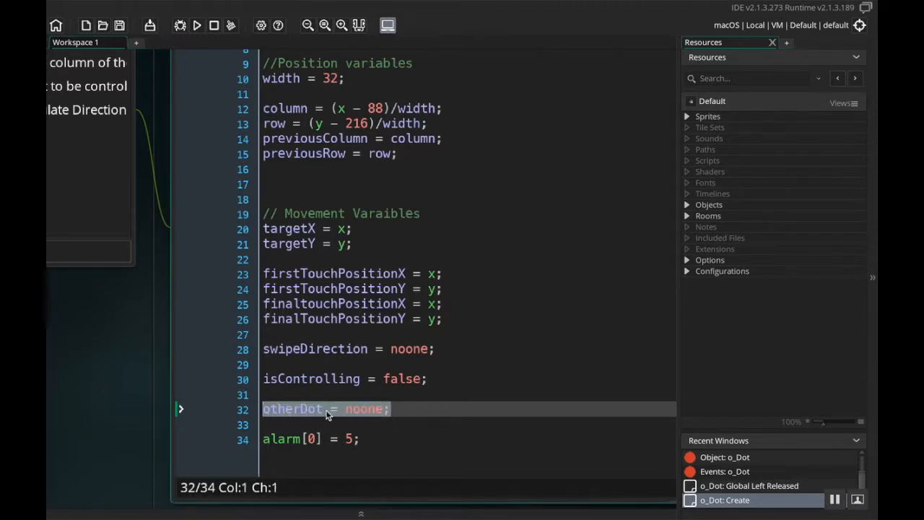
{"action": "left_click", "coordinate": [334, 409]}
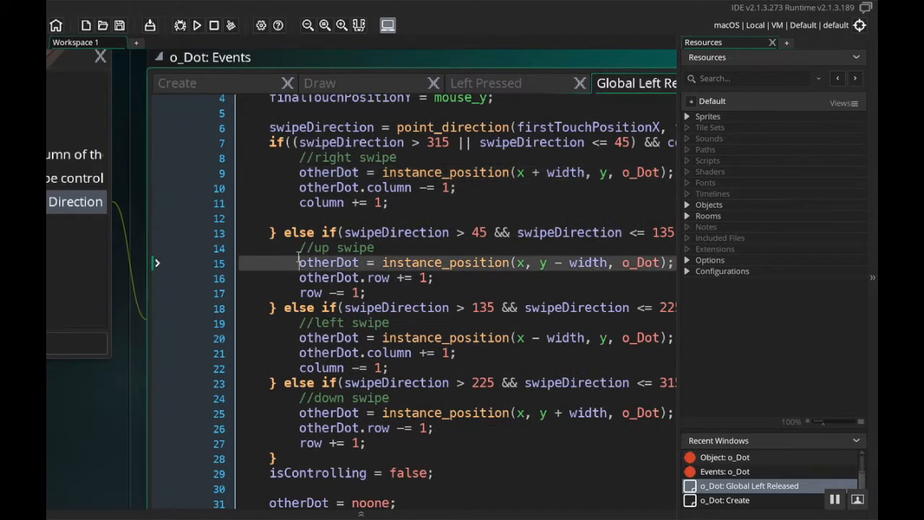
Comment out the closing otherDot = noone; line in Global Left Released
{"action": "left_click", "coordinate": [329, 172]}
{"action": "type", "text": "//"}
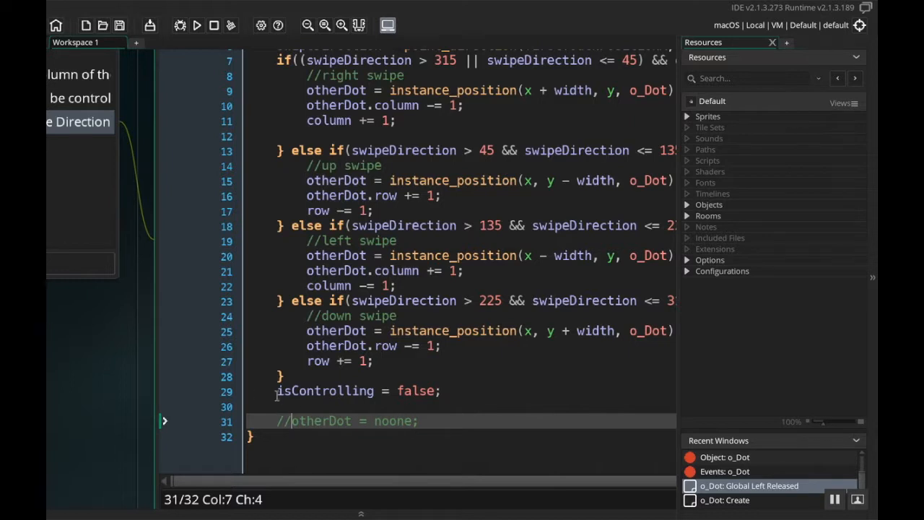
{"action": "left_click", "coordinate": [359, 420]}
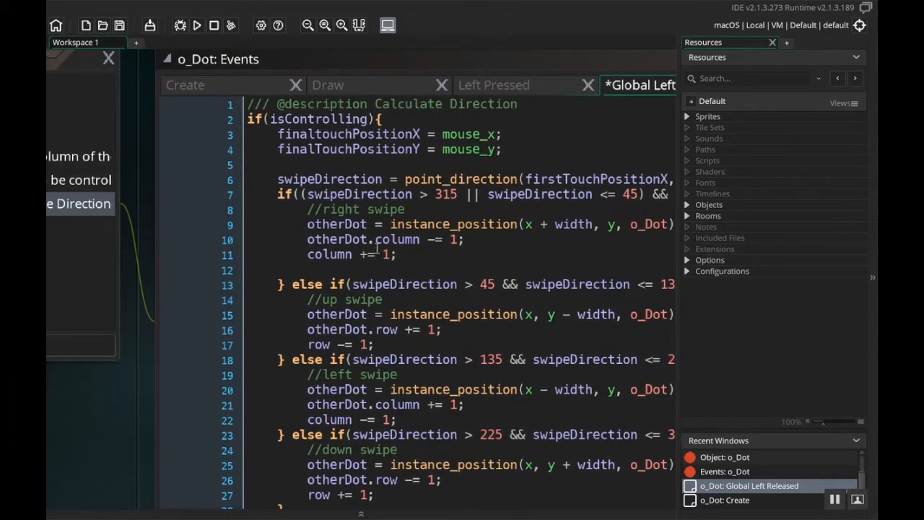
{"action": "mouse_move", "coordinate": [104, 436]}
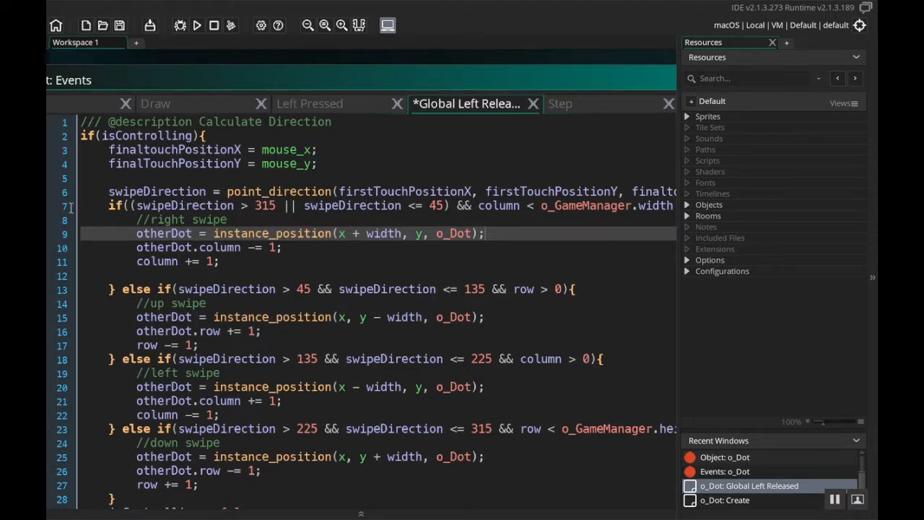
Add otherDot.previousColumn/previousRow and previousColumn/previousRow assignments after the right and up swipe lookups
{"action": "left_click", "coordinate": [210, 262]}
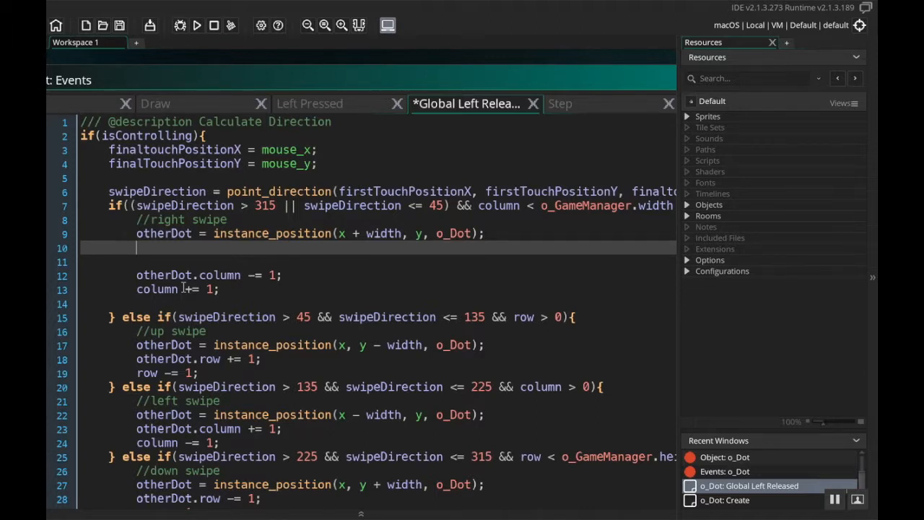
{"action": "type", "text": "otherDot."}
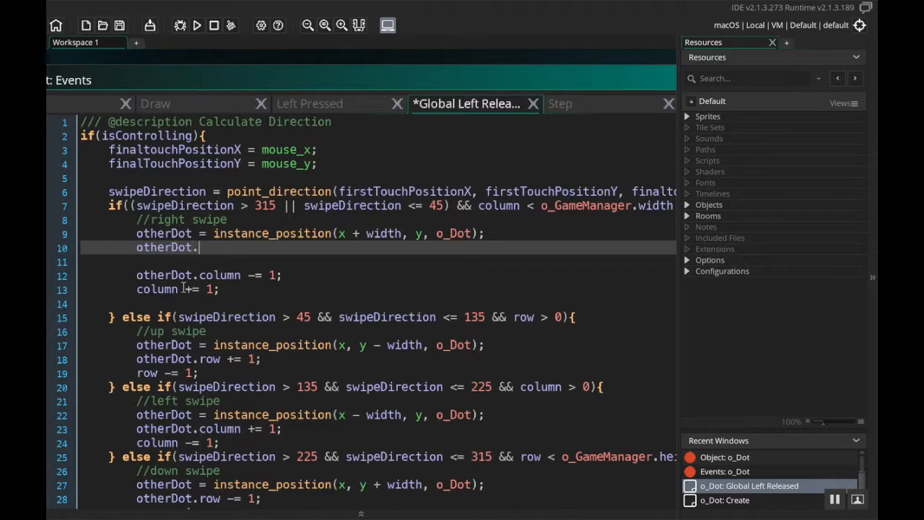
{"action": "type", "text": "previousColumn = oth"}
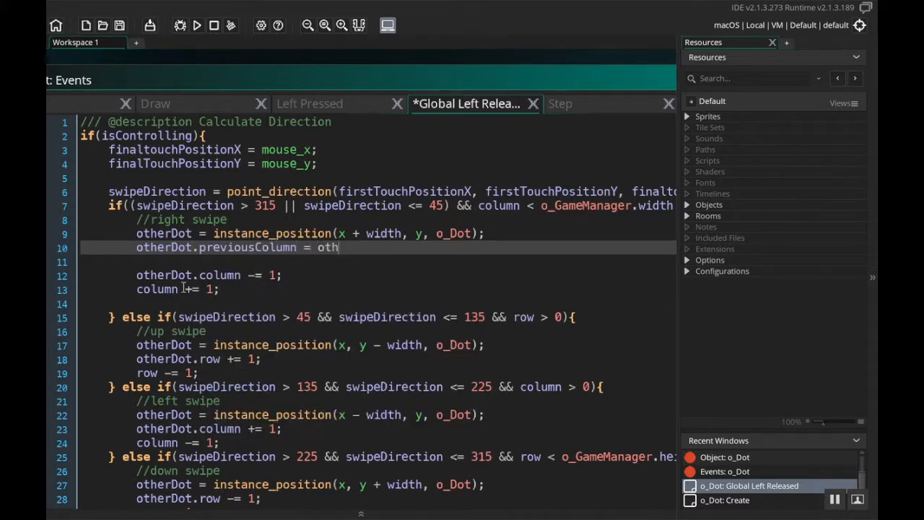
{"action": "type", "text": "erDot.col"}
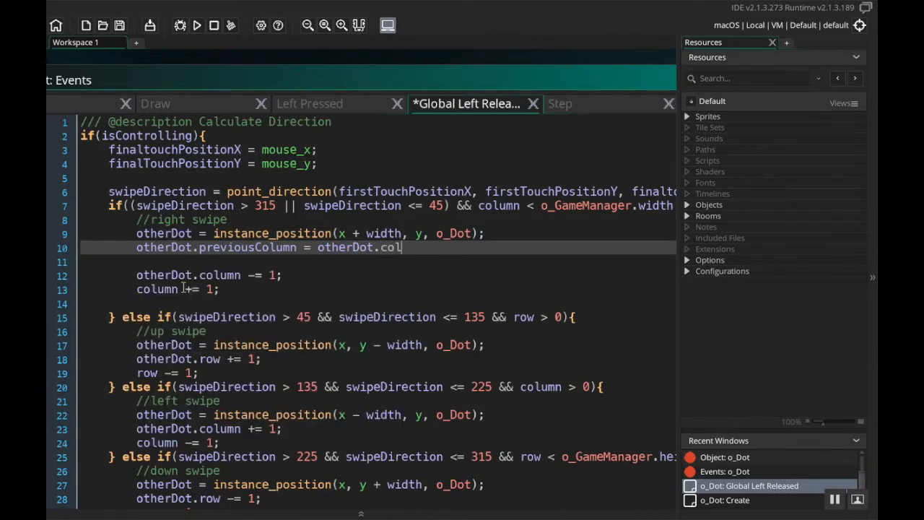
{"action": "type", "text": "umn;"}
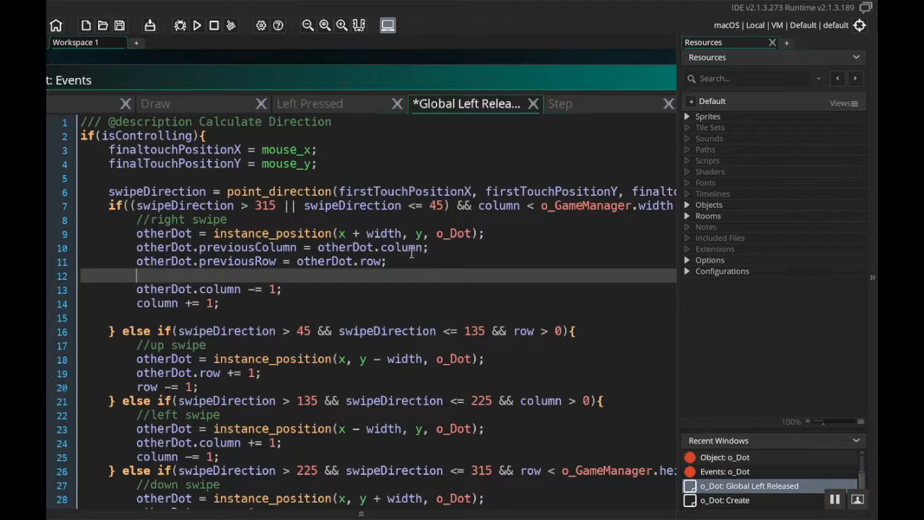
{"action": "type", "text": "previousColumn ="}
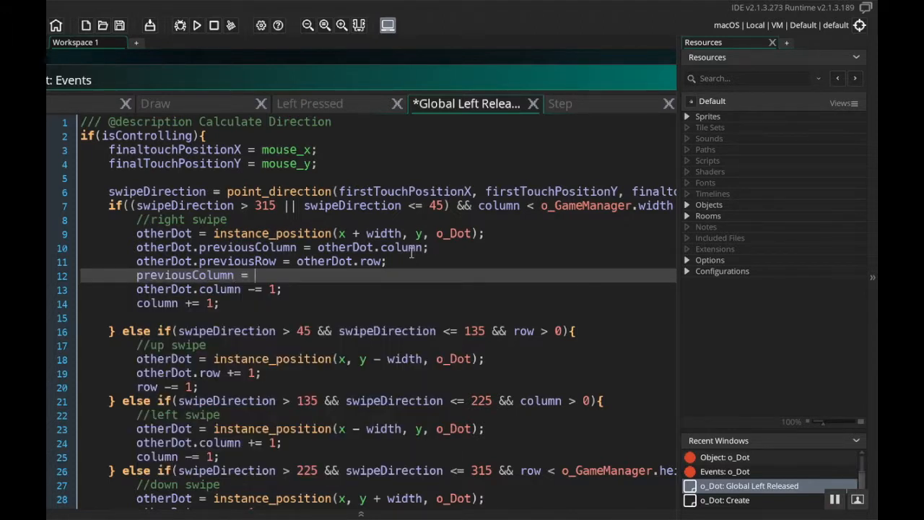
{"action": "type", "text": "column;"}
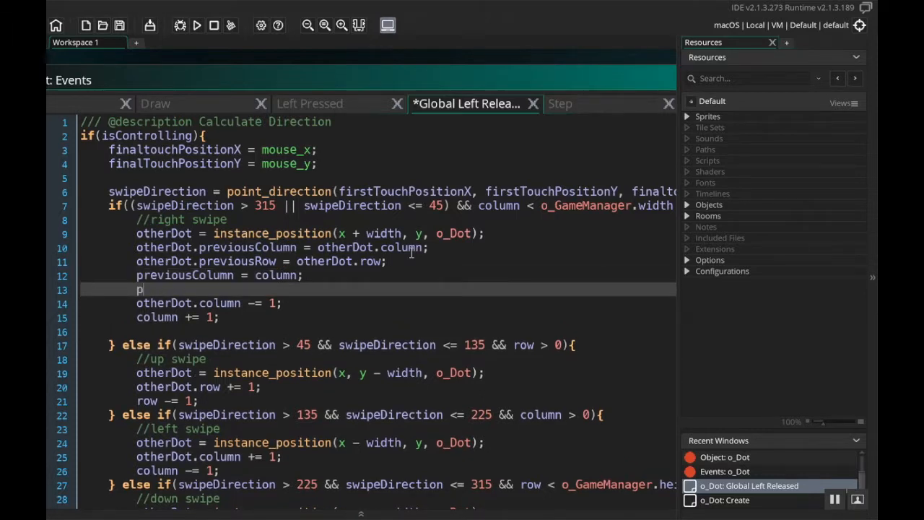
{"action": "type", "text": "revi"}
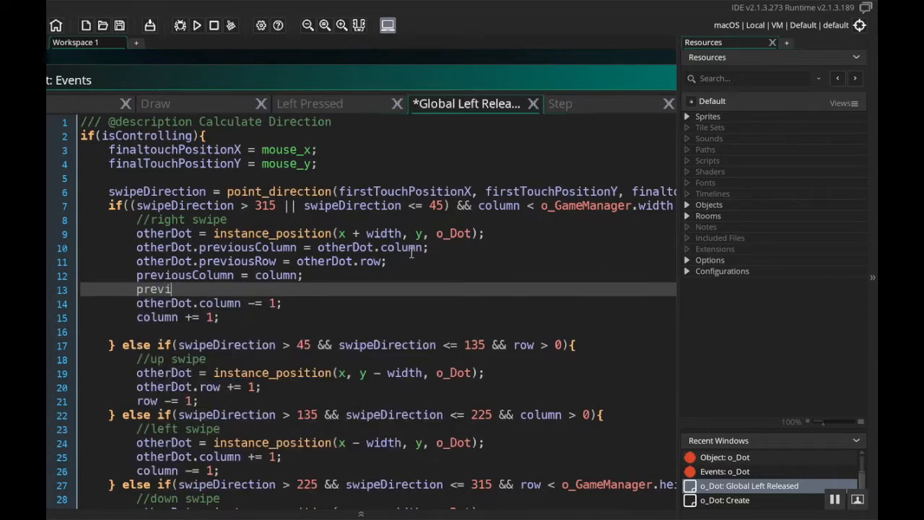
{"action": "type", "text": "ousRow = row"}
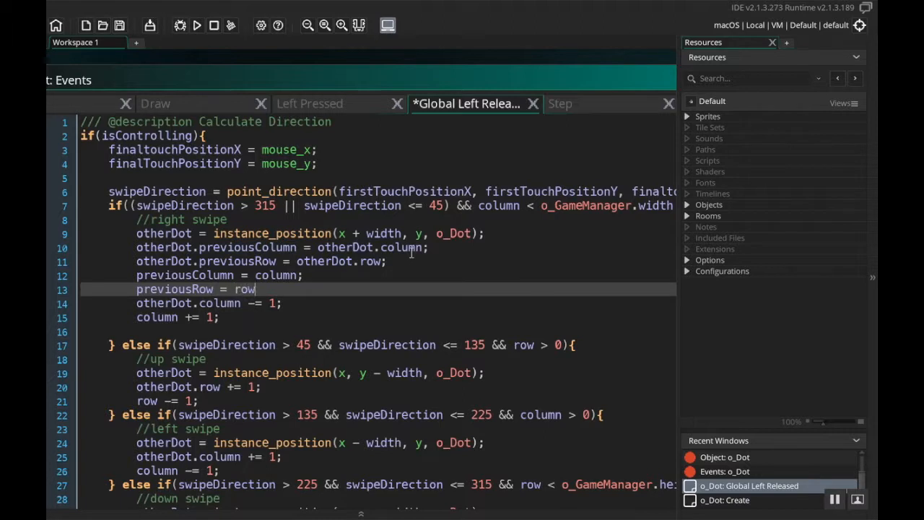
{"action": "type", "text": ";"}
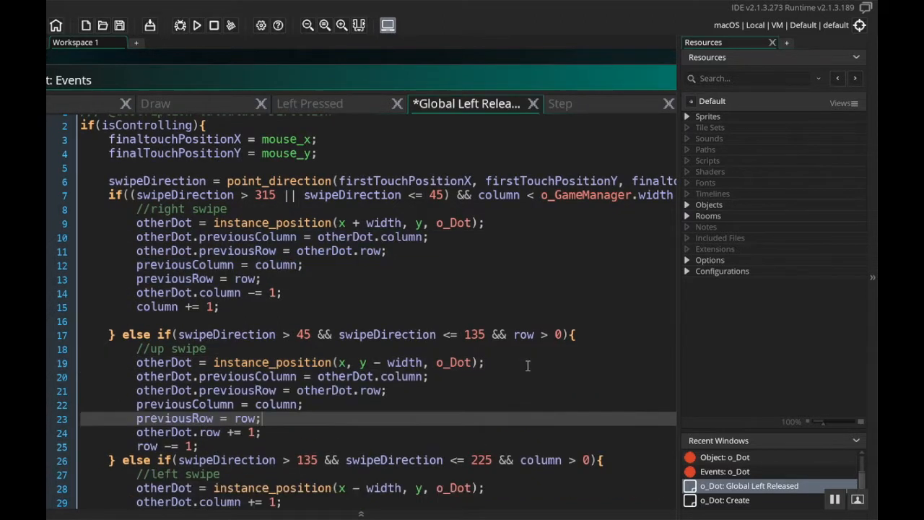
Add the same four previousColumn/previousRow lines to the left and down swipe branches
{"action": "scroll", "scroll_direction": "down", "scroll_amount": 3}
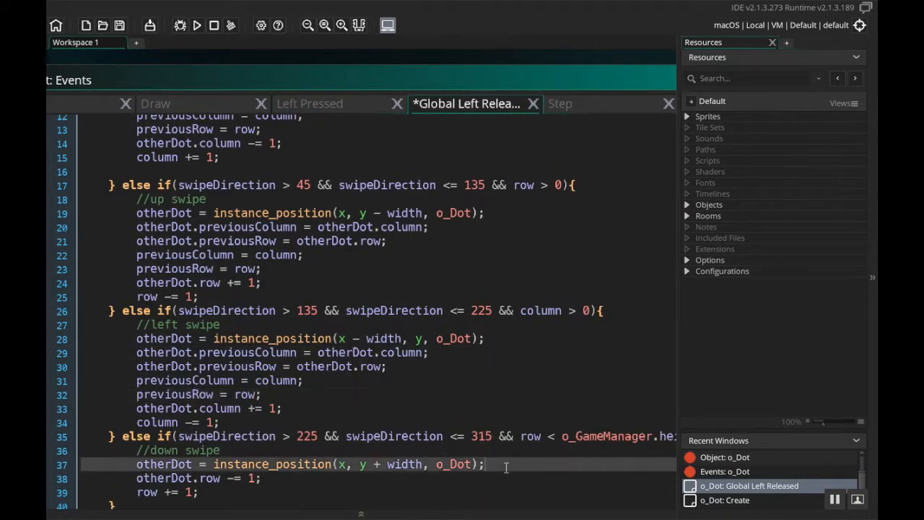
{"action": "scroll", "scroll_direction": "down", "scroll_amount": 3}
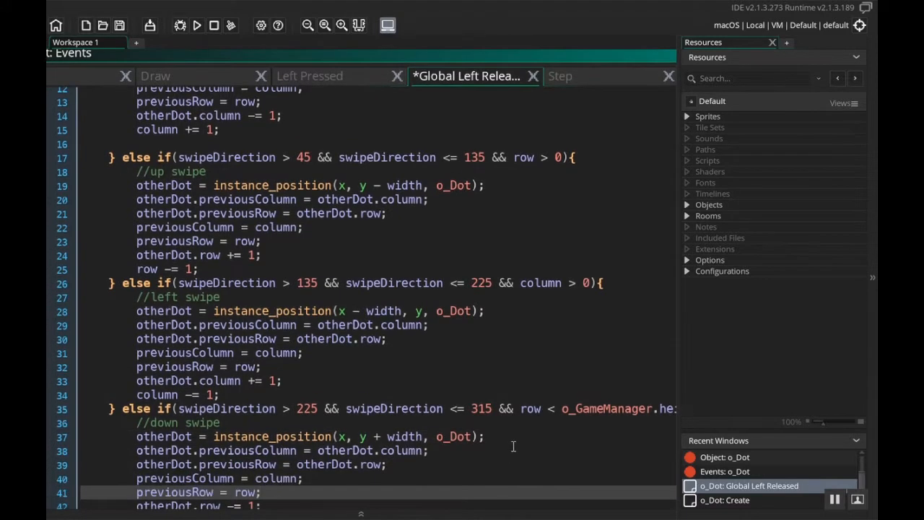
{"action": "scroll", "scroll_direction": "down", "scroll_amount": 3}
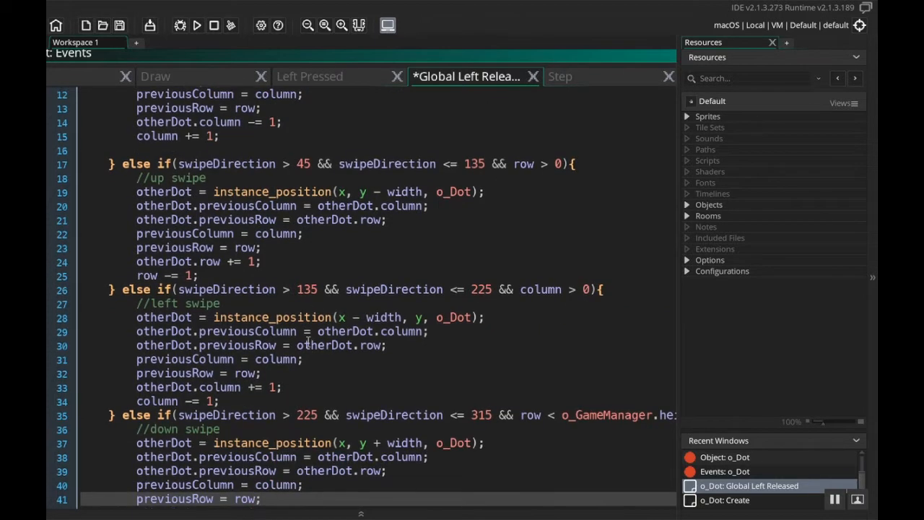
{"action": "scroll", "scroll_direction": "down", "scroll_amount": 3}
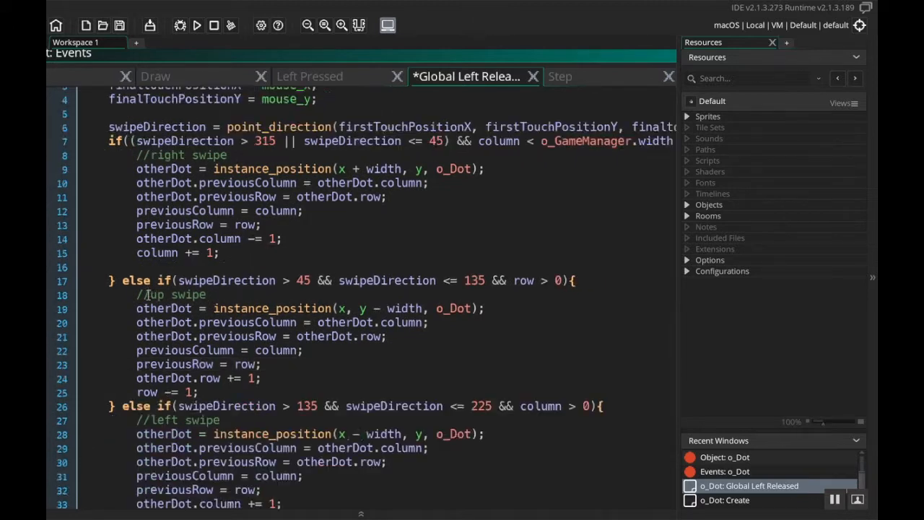
{"action": "scroll", "scroll_direction": "down", "scroll_amount": 3}
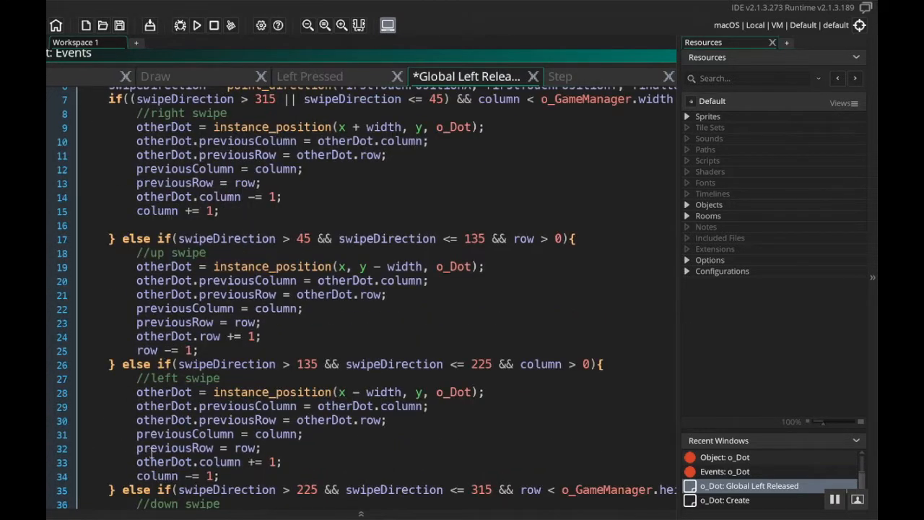
{"action": "scroll", "scroll_direction": "down", "scroll_amount": 3}
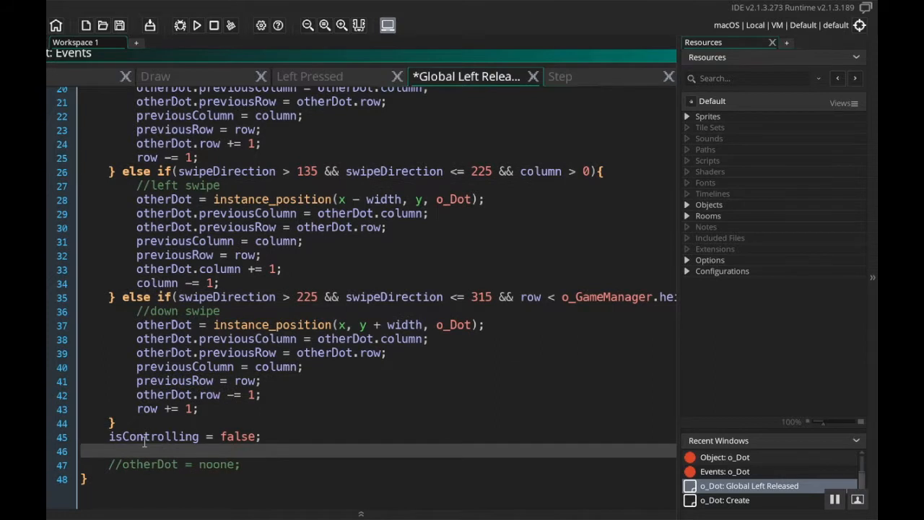
Add alarm[1] = 10; below isControlling = false;
{"action": "type", "text": "alarm[1] ="}
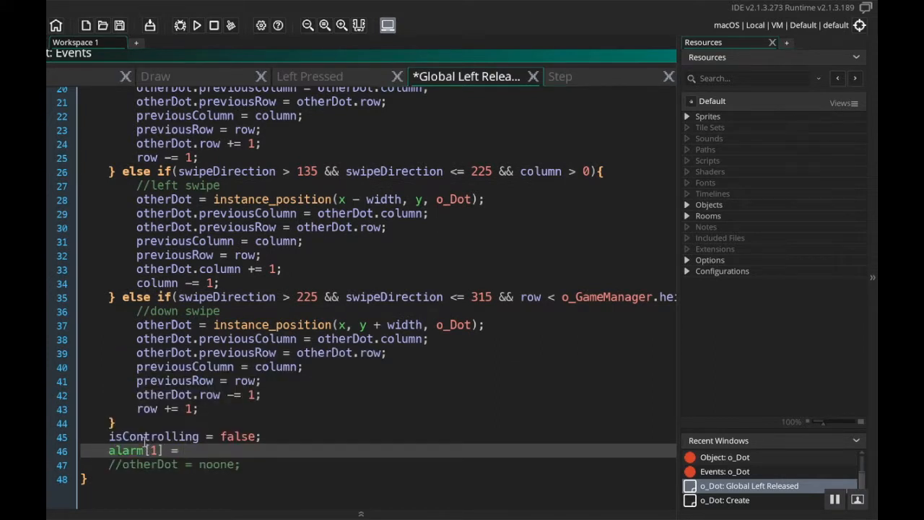
{"action": "type", "text": "10;"}
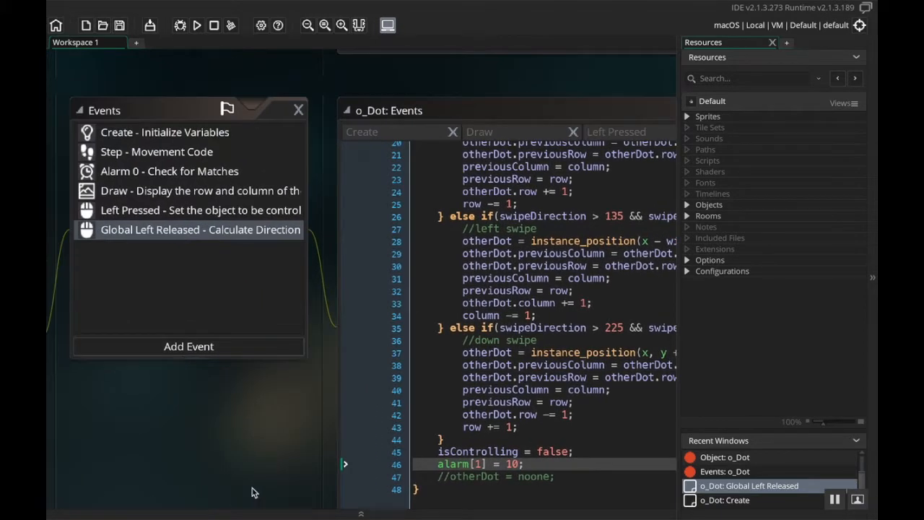
{"action": "mouse_move", "coordinate": [281, 354]}
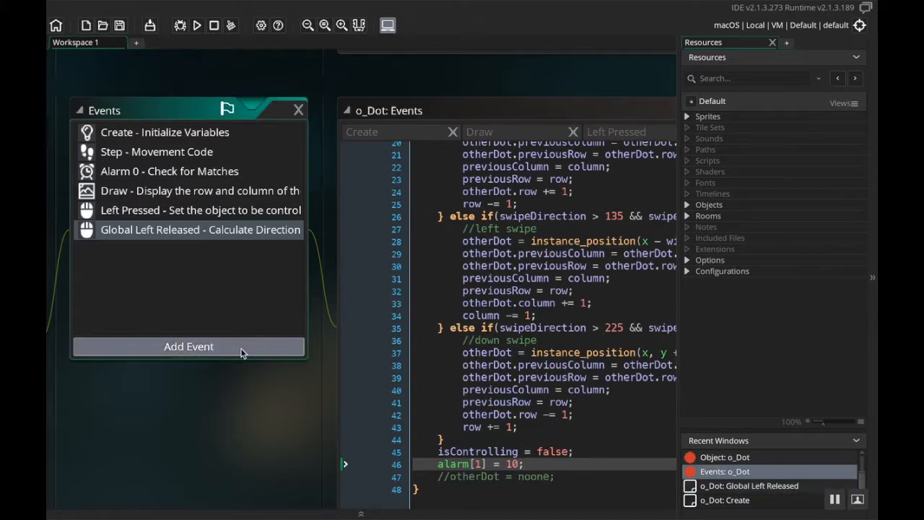
Add an Alarm 1 event to o_Dot described "Move pieces back if necessary"
{"action": "left_click", "coordinate": [188, 347]}
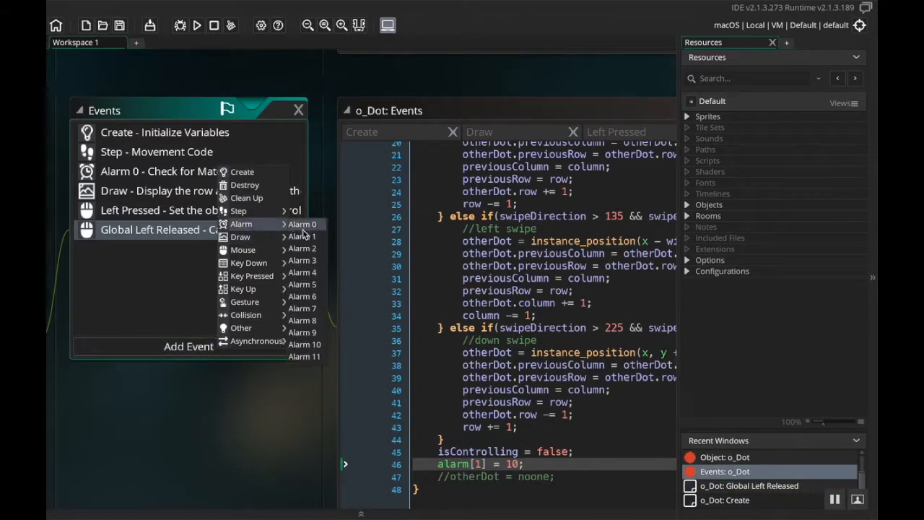
{"action": "left_click", "coordinate": [302, 236]}
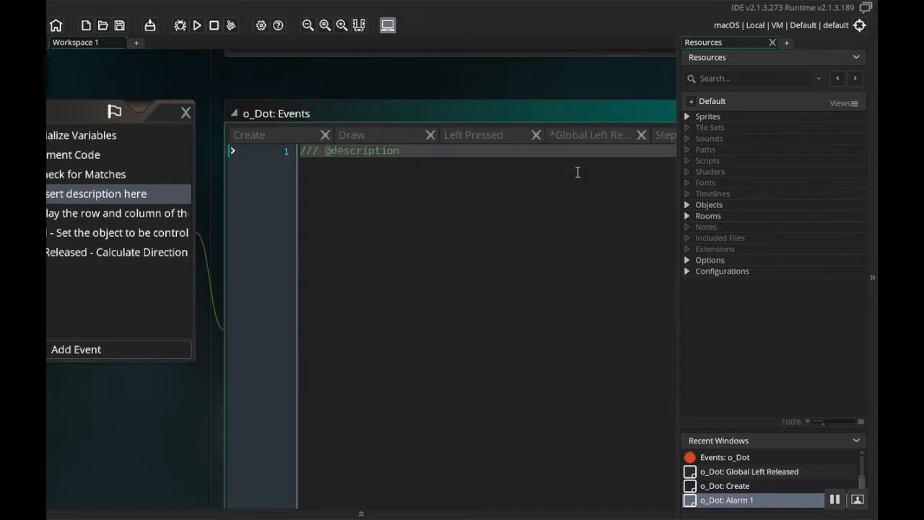
{"action": "type", "text": "Move pie"}
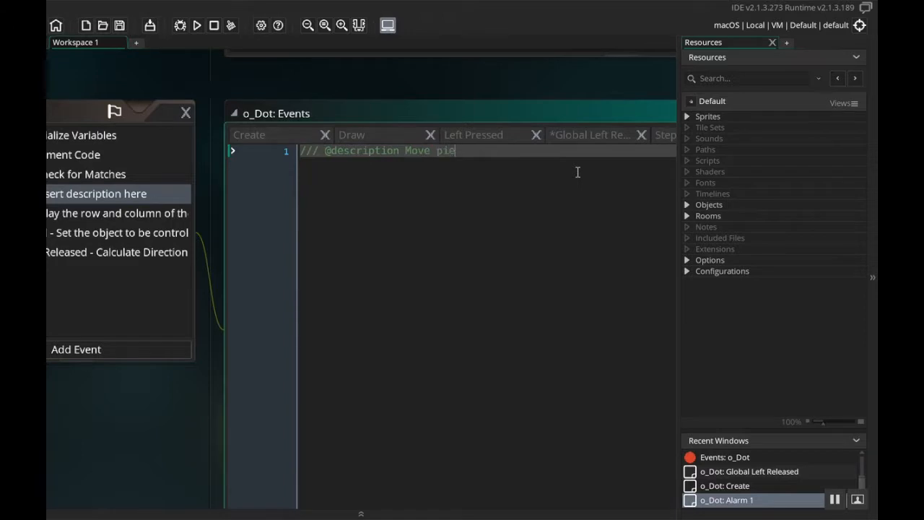
{"action": "type", "text": "ces back if"}
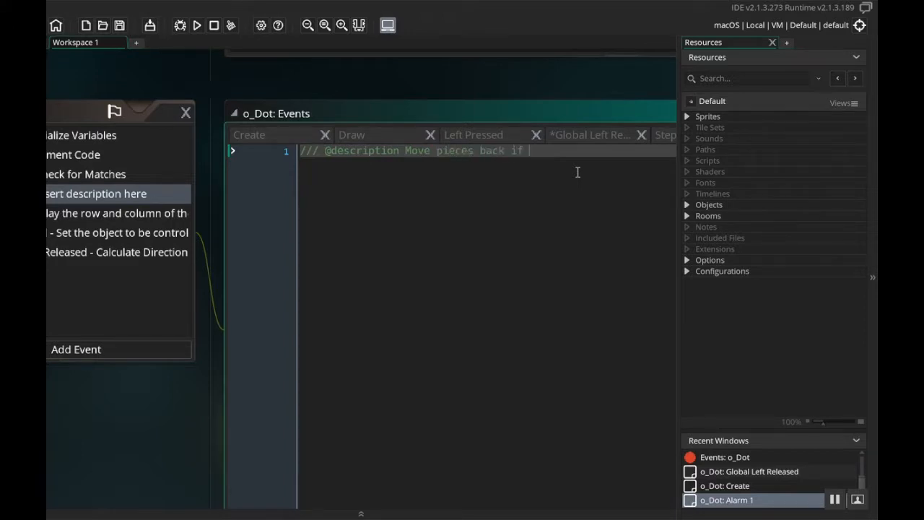
{"action": "type", "text": "necessary"}
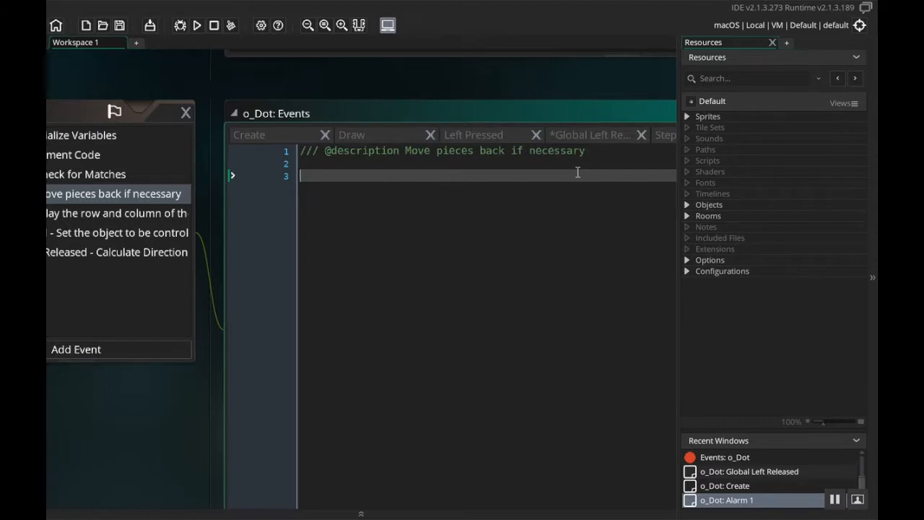
Write an empty if(instance_exists(otherDot)){ } block in the Alarm 1 code
{"action": "type", "text": "if(instance_exists("}
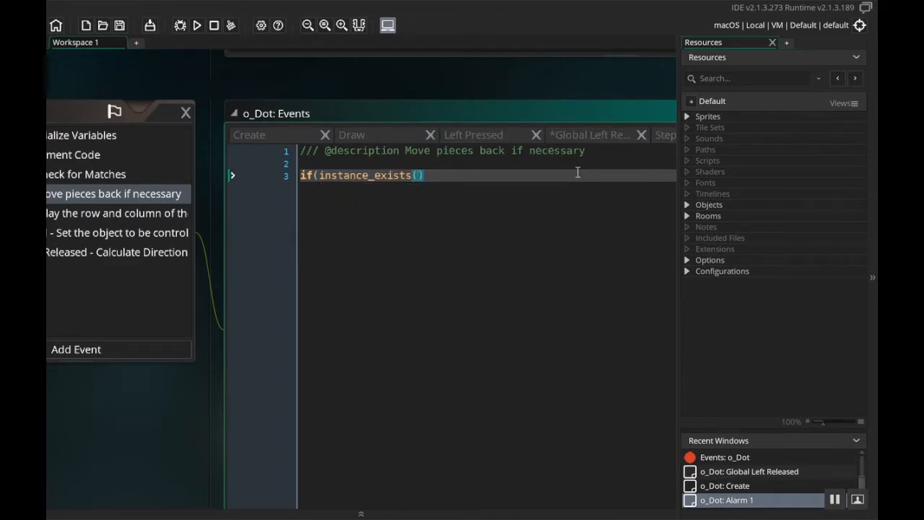
{"action": "type", "text": "otherDot"}
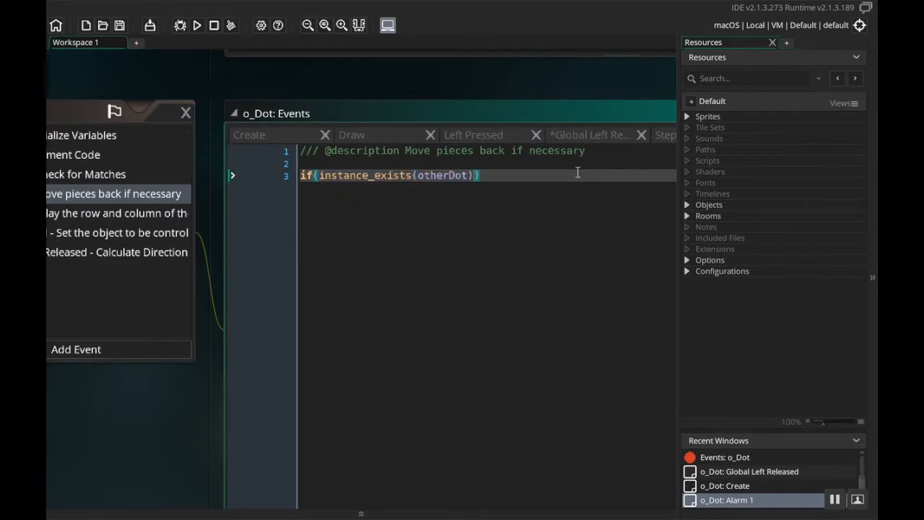
{"action": "type", "text": "{"}
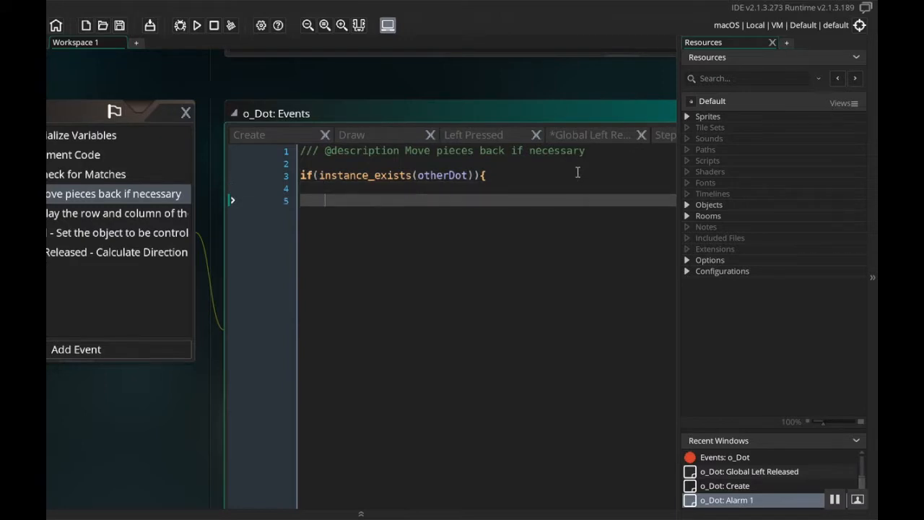
{"action": "type", "text": "}"}
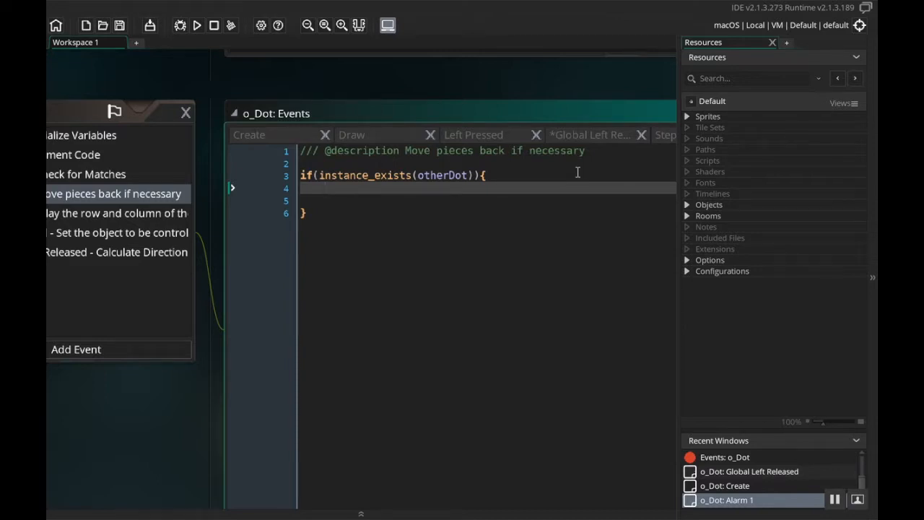
Nest if(id.image_alpha > .2 && otherDot.image_alpha > .2){ } inside the otherDot check
{"action": "type", "text": "if("}
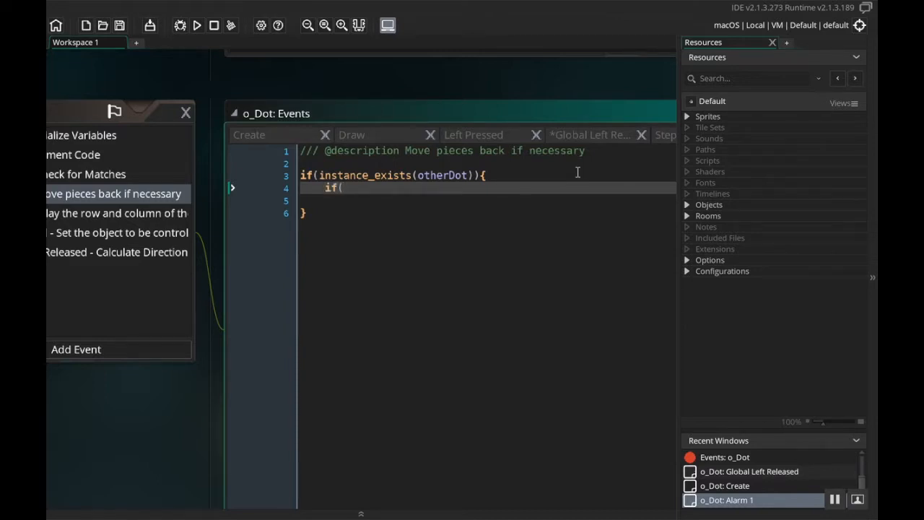
{"action": "type", "text": "id."}
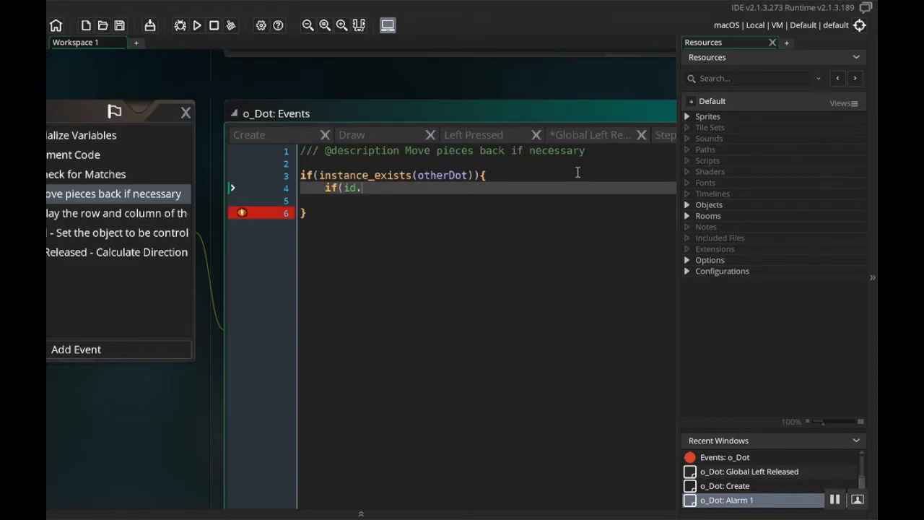
{"action": "type", "text": "image_alp"}
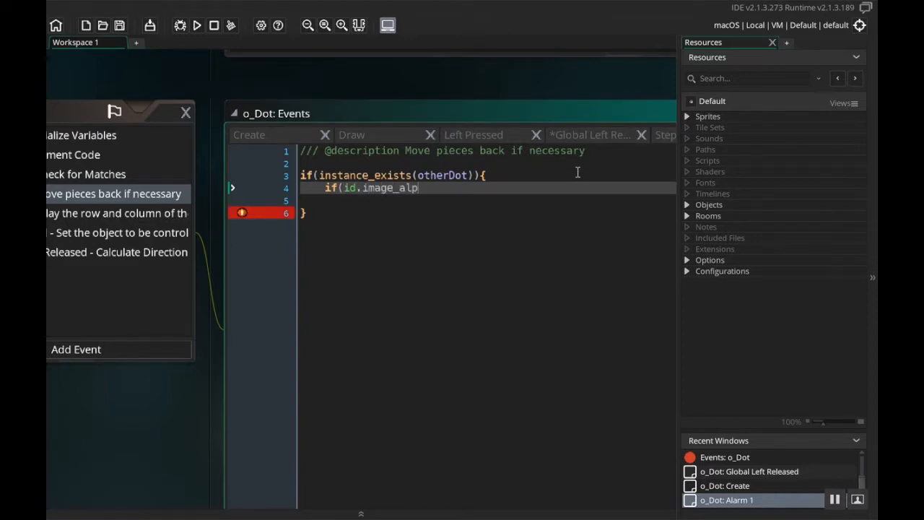
{"action": "type", "text": "ha >"}
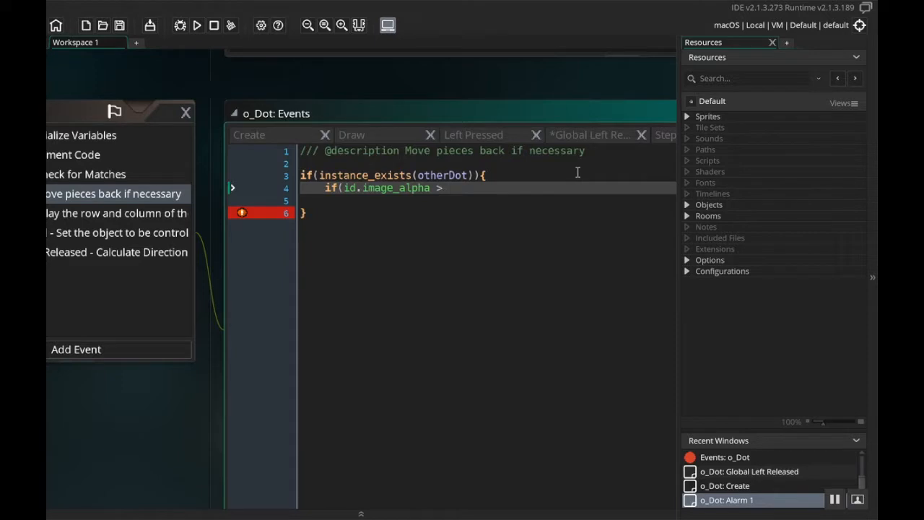
{"action": "type", "text": ".2"}
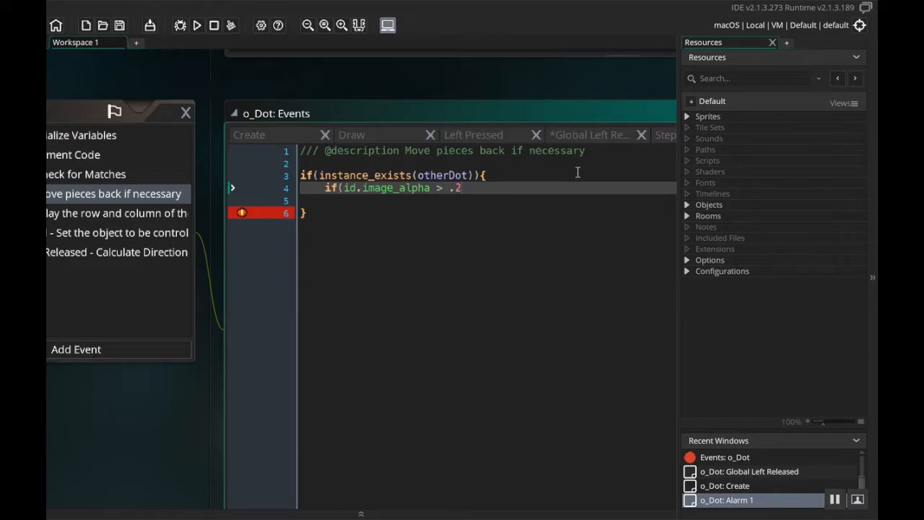
{"action": "type", "text": "&&"}
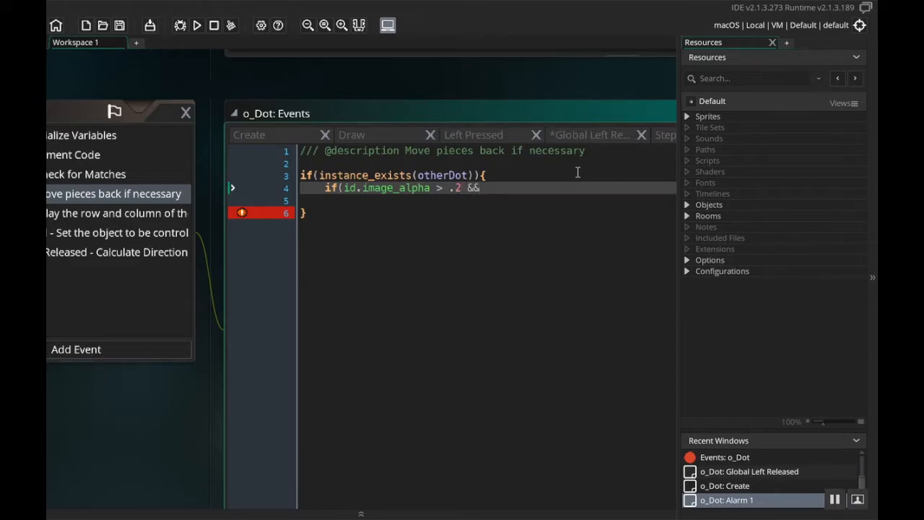
{"action": "type", "text": "otherDot.image_"}
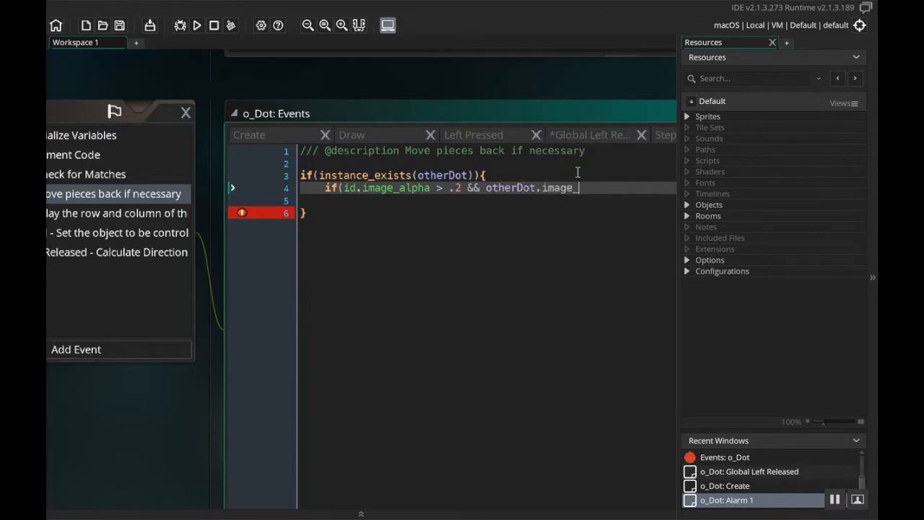
{"action": "type", "text": "alpha >"}
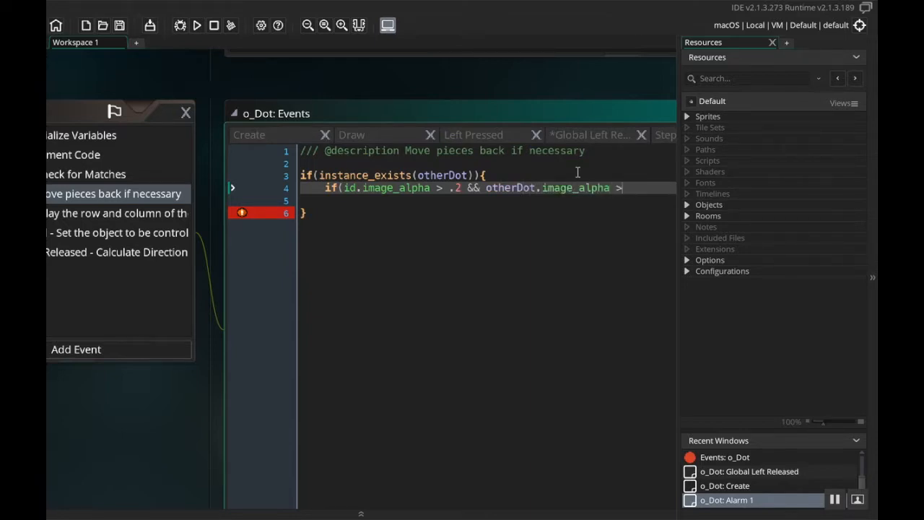
{"action": "type", "text": ".2)"}
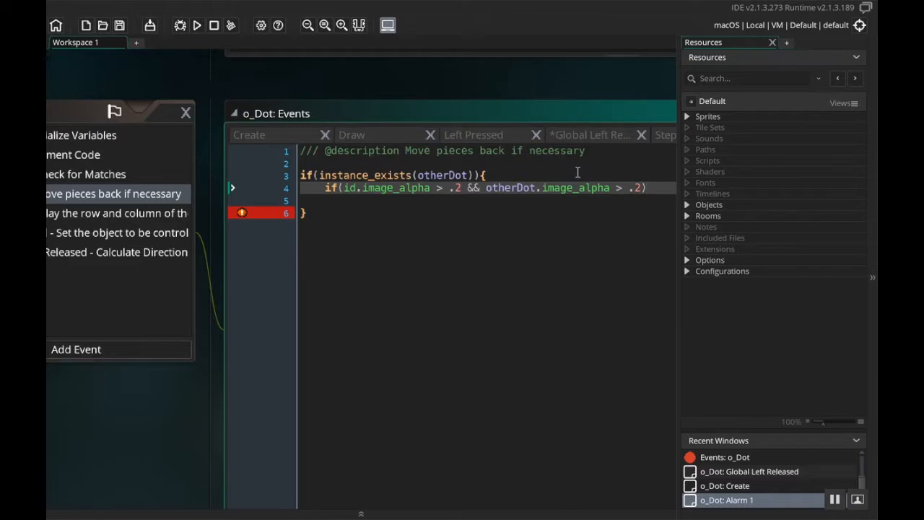
{"action": "type", "text": "{"}
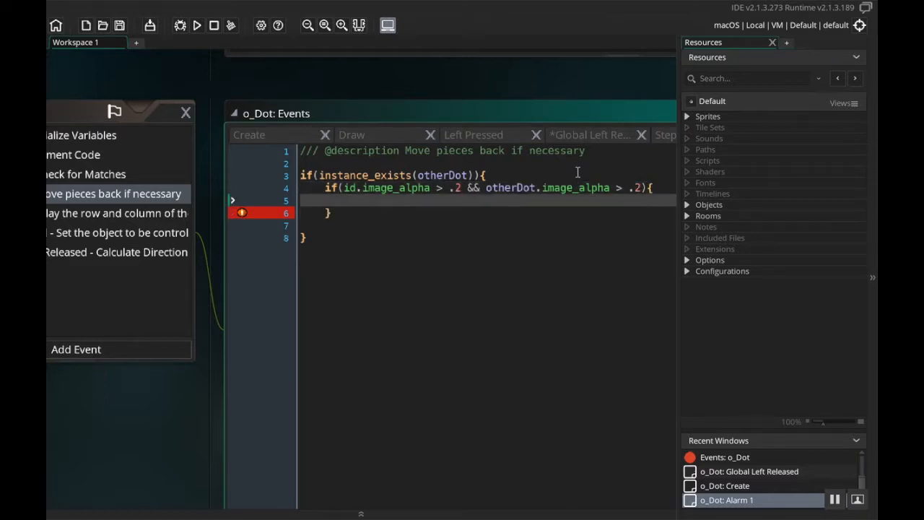
{"action": "left_click", "coordinate": [260, 212]}
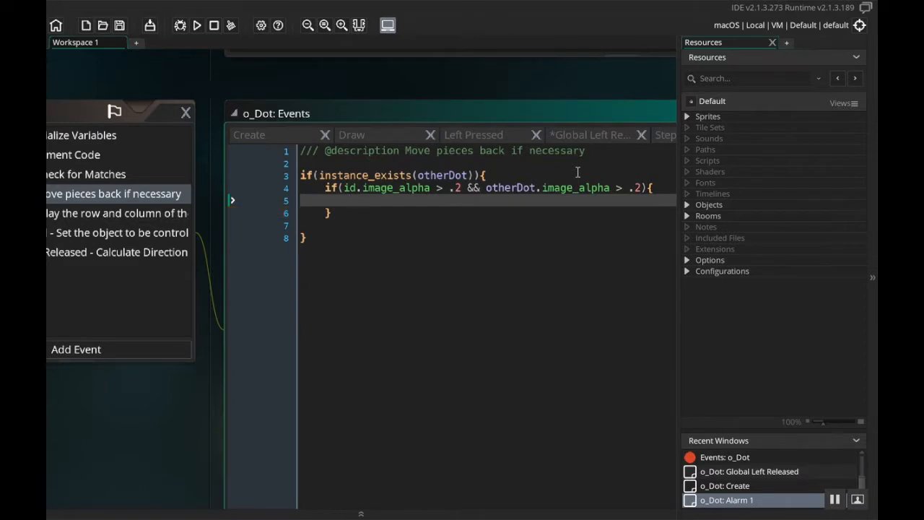
Set column, row, otherDot.column and otherDot.row back to their previousColumn and previousRow values
{"action": "type", "text": "column = pre"}
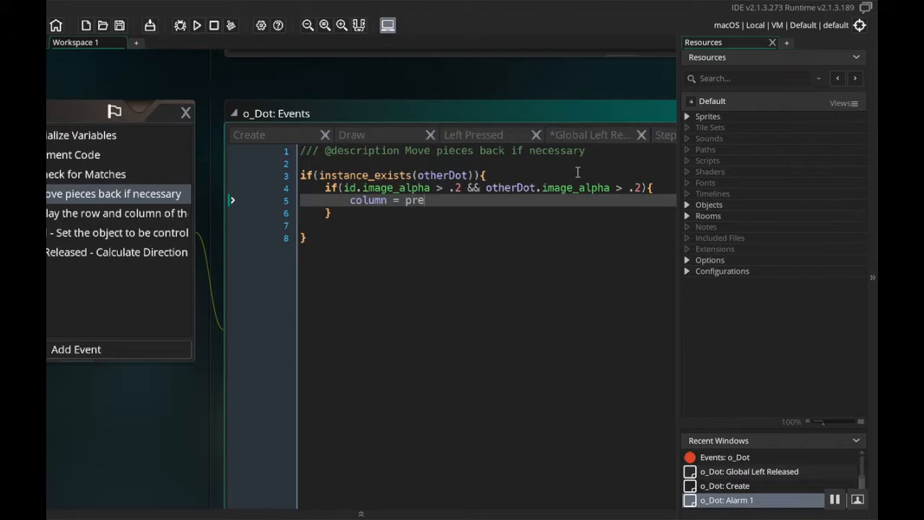
{"action": "type", "text": "viousColumn;"}
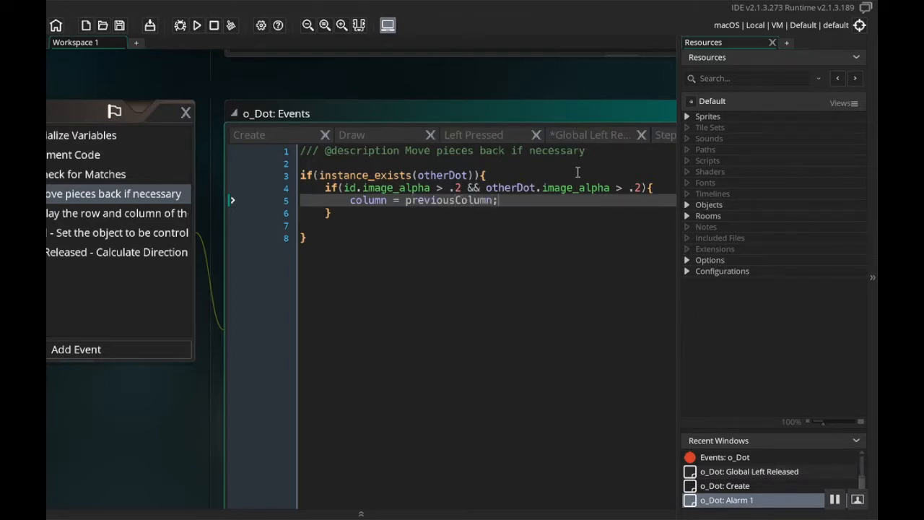
{"action": "type", "text": "row = previousRow;"}
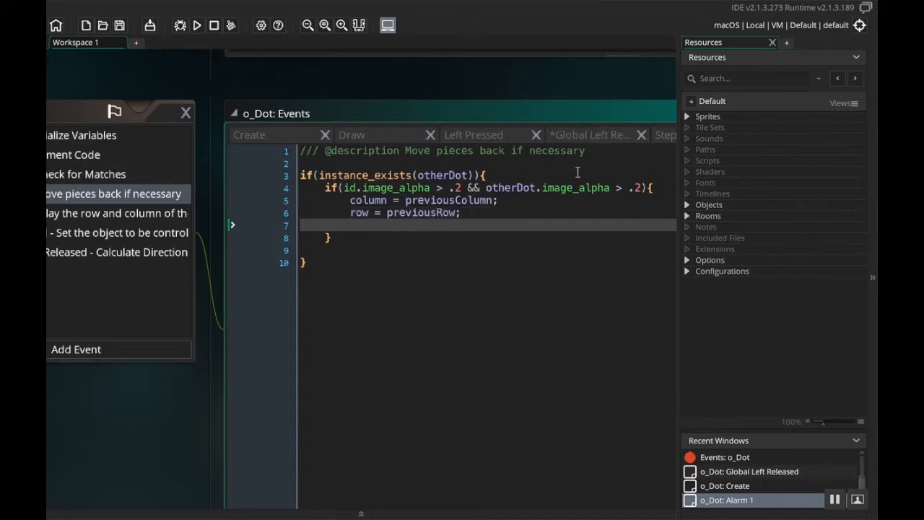
{"action": "type", "text": "otherDot."}
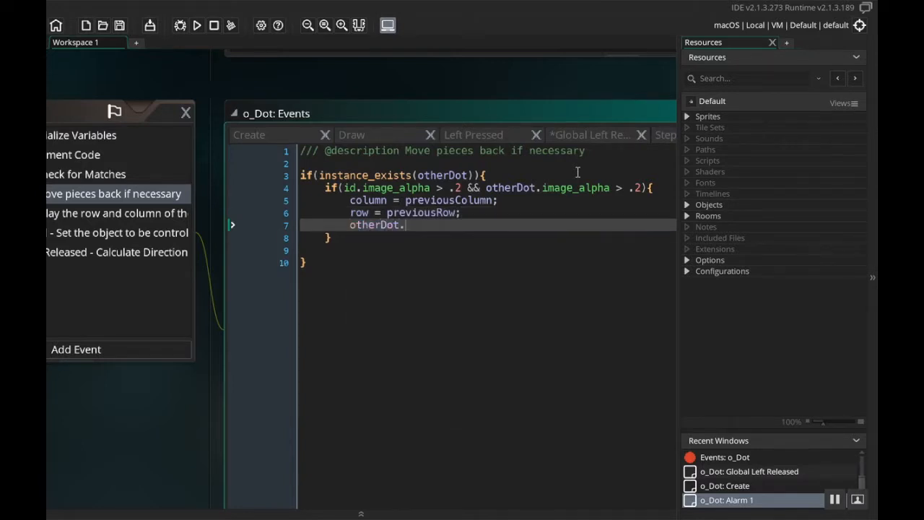
{"action": "type", "text": "column = otherDot"}
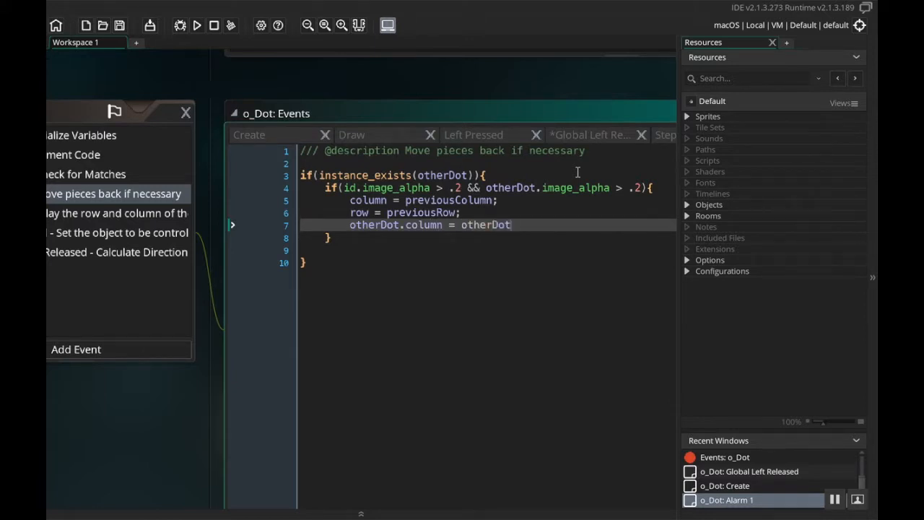
{"action": "type", "text": ".previous"}
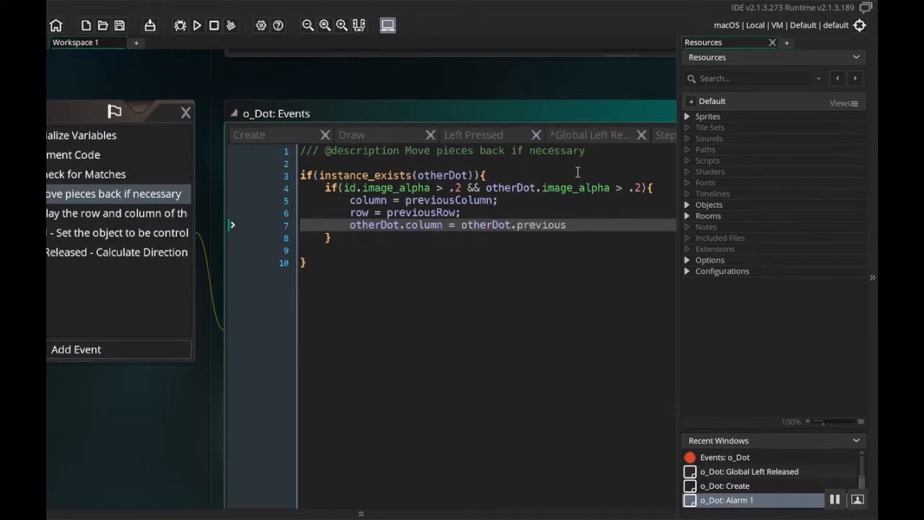
{"action": "type", "text": "Column;"}
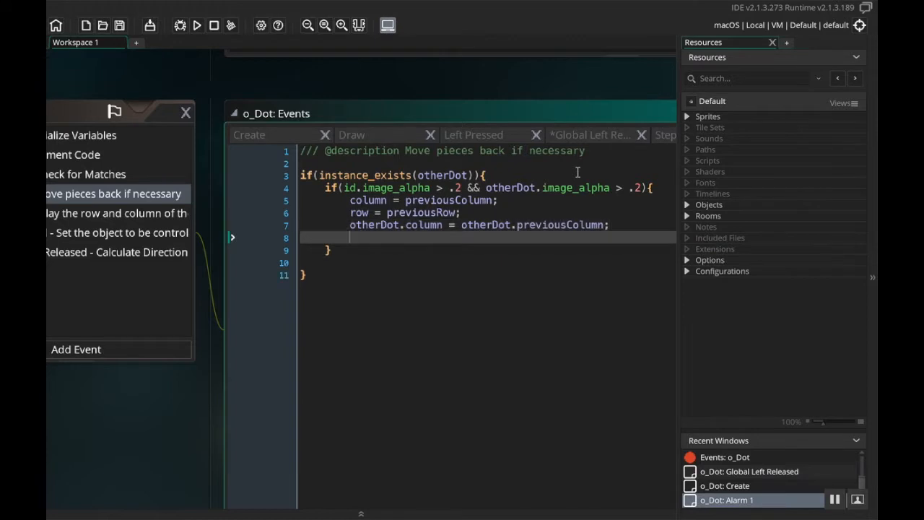
{"action": "type", "text": "otherDot.row"}
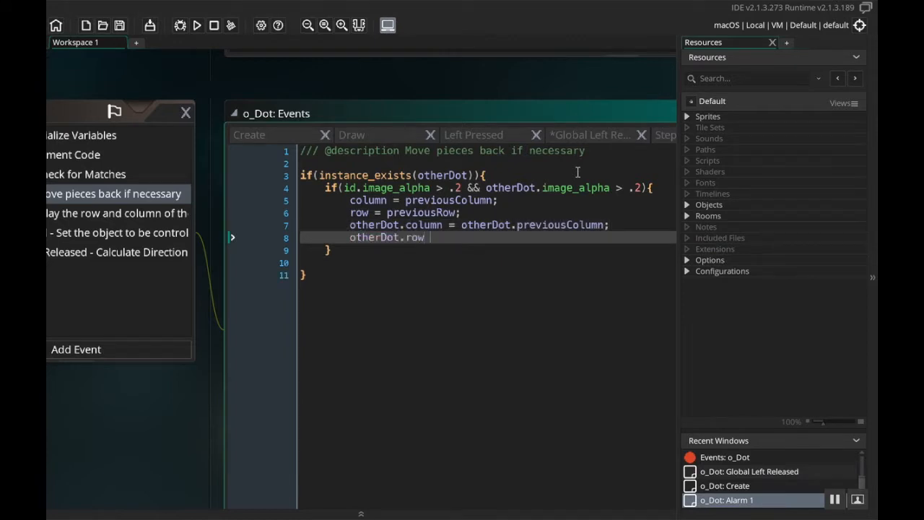
{"action": "type", "text": "= otherDot."}
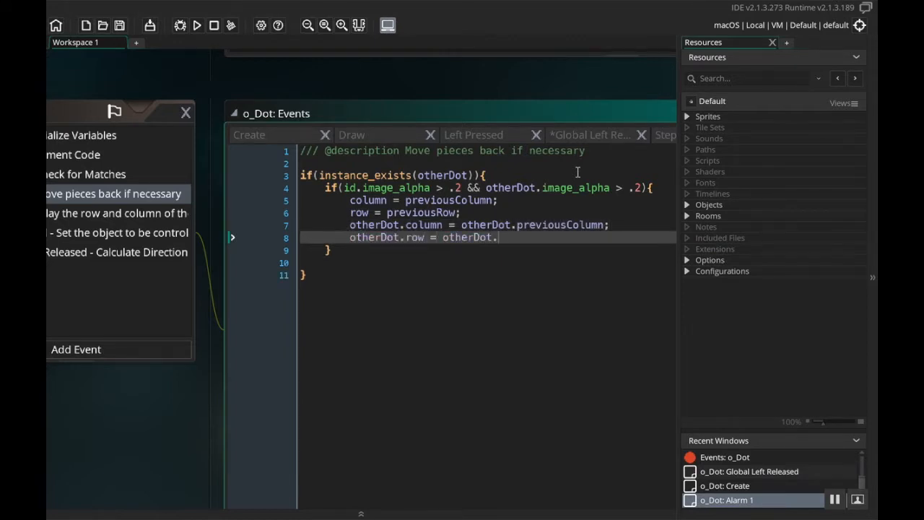
{"action": "type", "text": "previousRow;"}
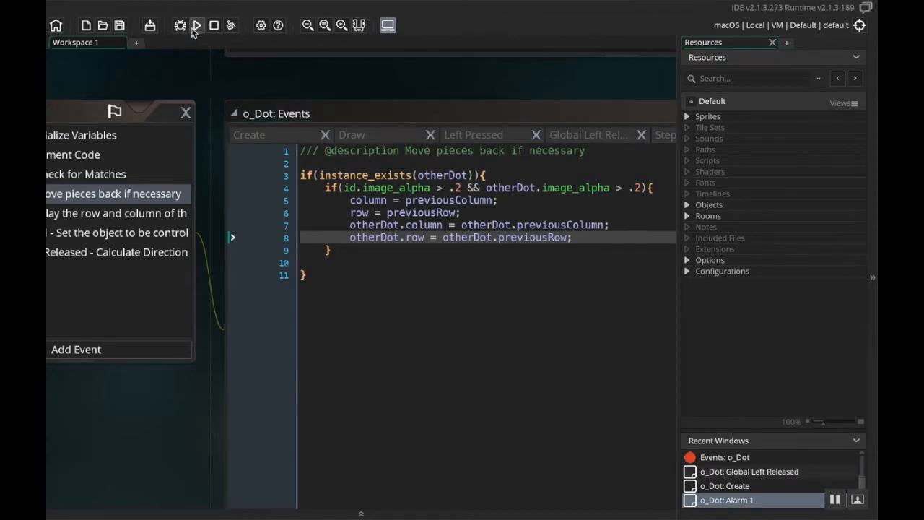
Run the game with the toolbar Run (F5) button
{"action": "left_click", "coordinate": [196, 26]}
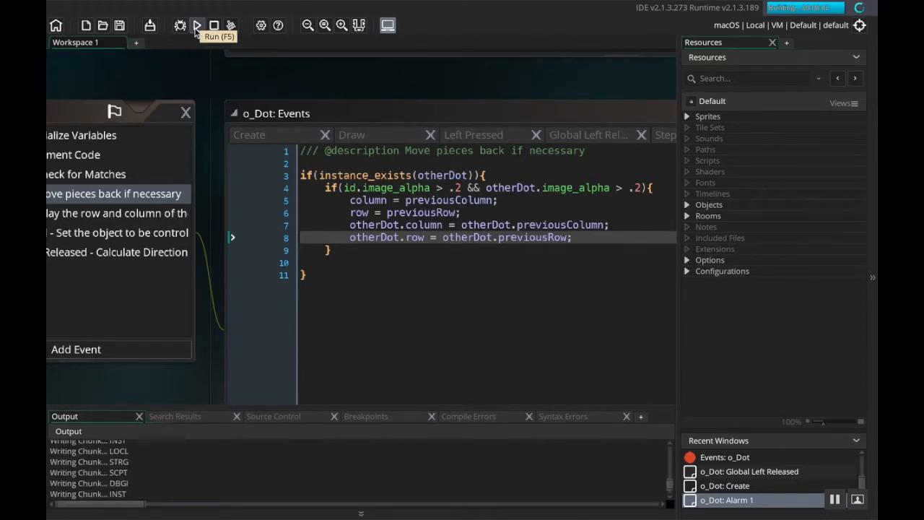
{"action": "left_click", "coordinate": [196, 25]}
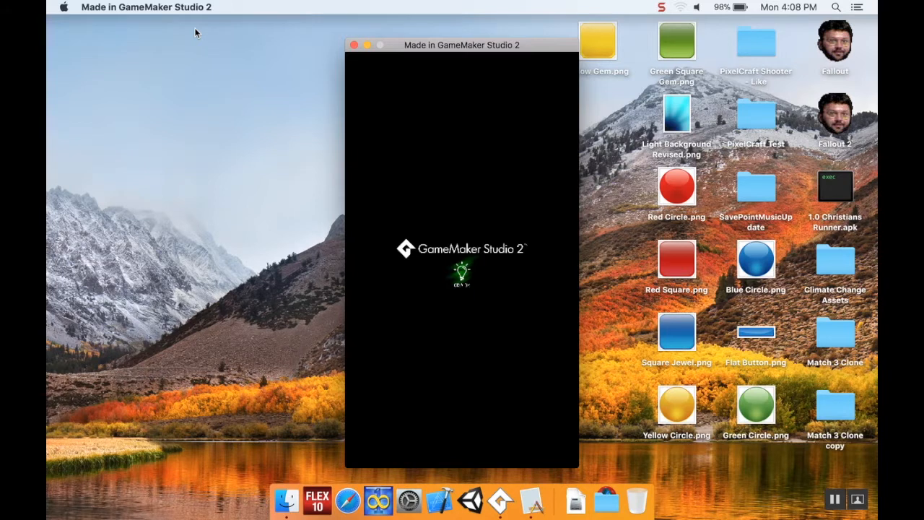
{"action": "mouse_move", "coordinate": [322, 152]}
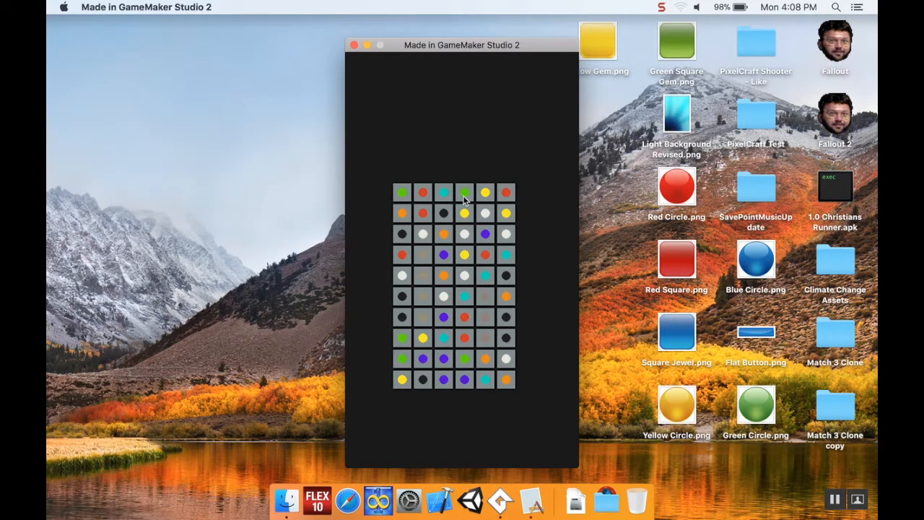
{"action": "mouse_move", "coordinate": [474, 231]}
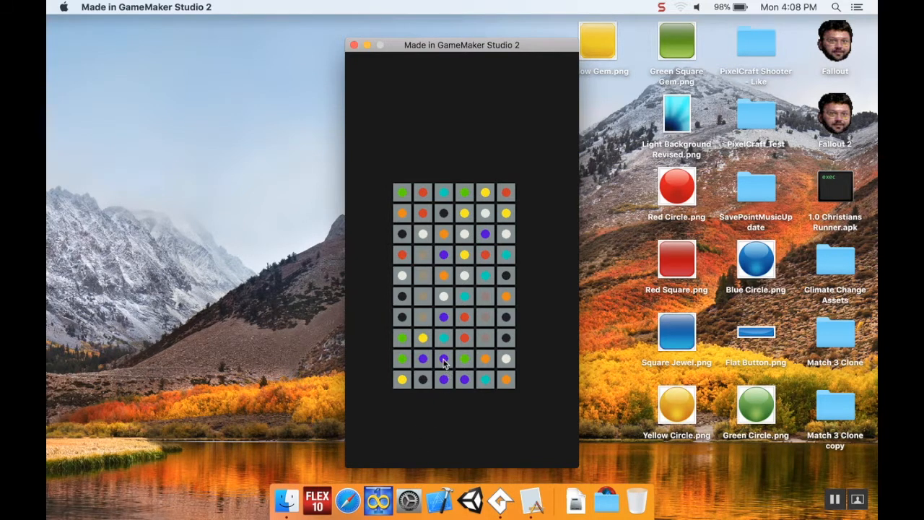
{"action": "mouse_move", "coordinate": [419, 329]}
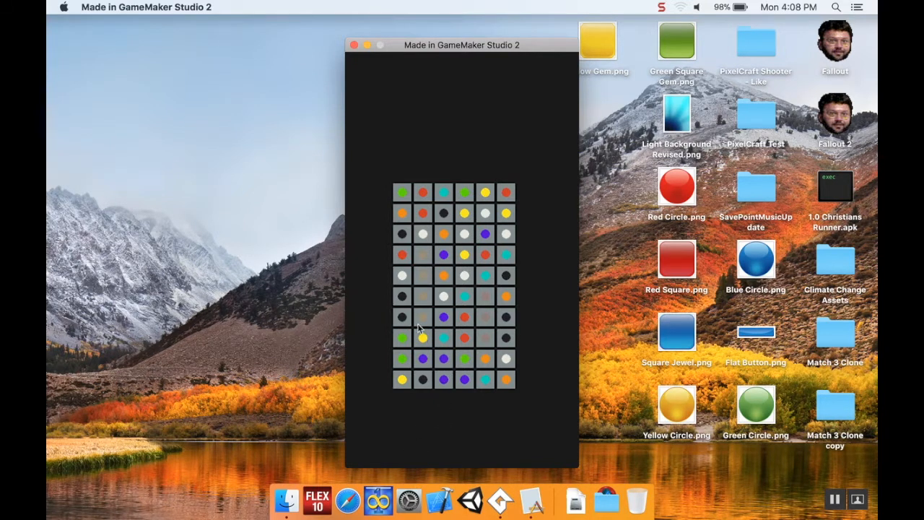